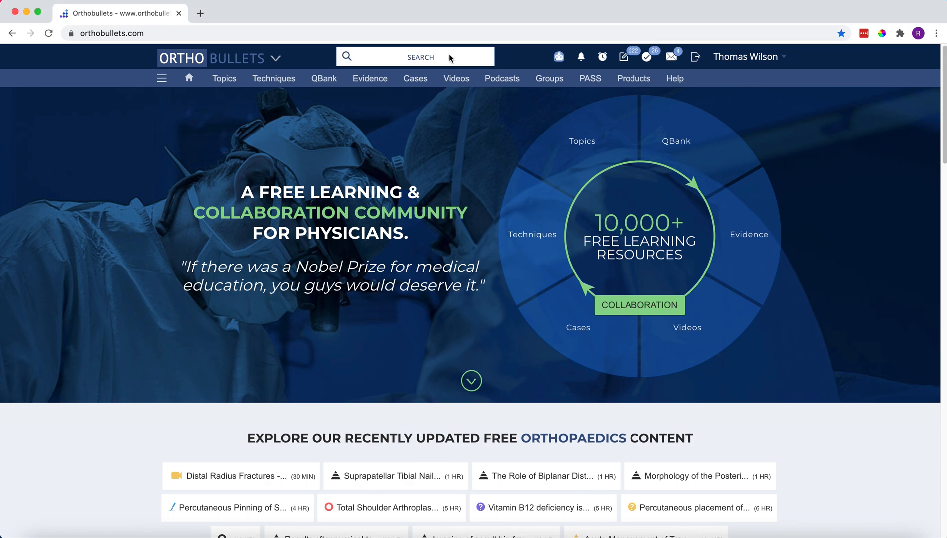
Step: Run a Google site search for "distal radius" from the search box suggestions
click(416, 55)
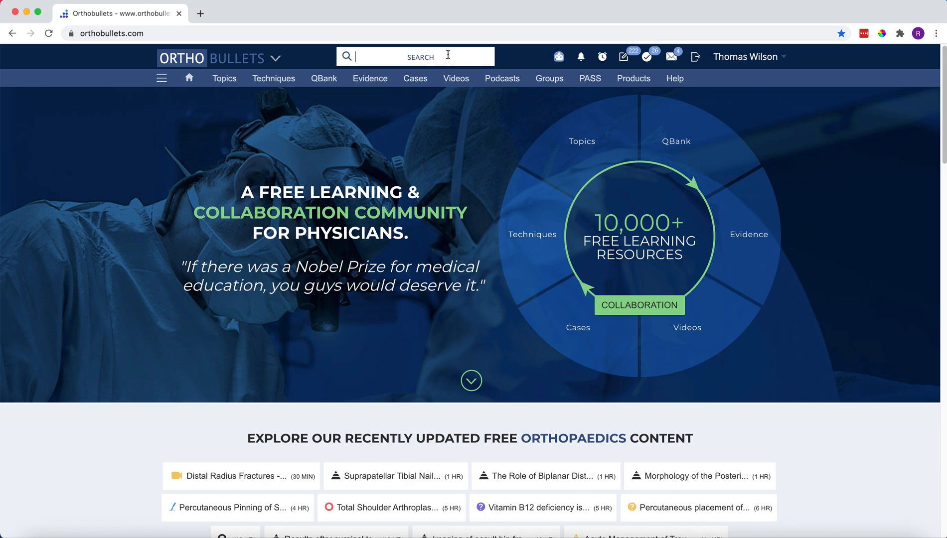
text(distal radius)
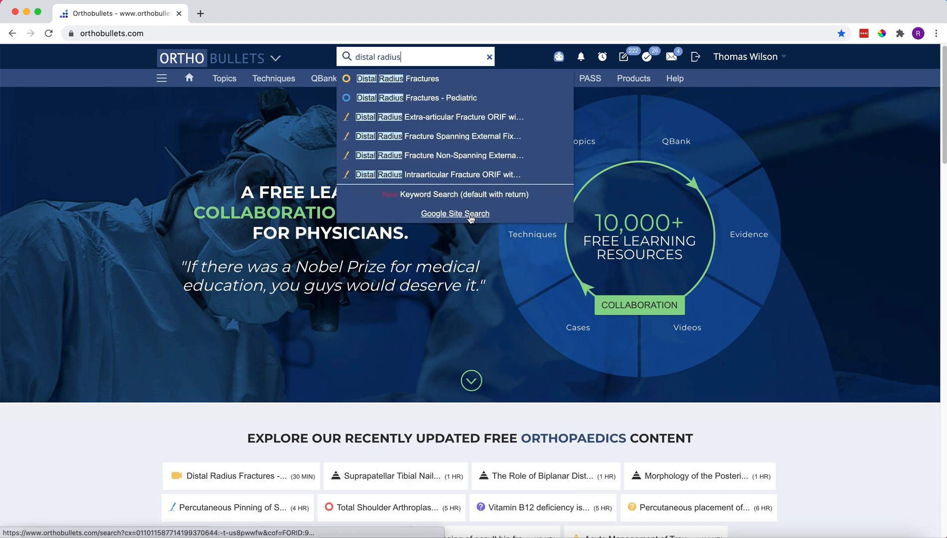
click(455, 213)
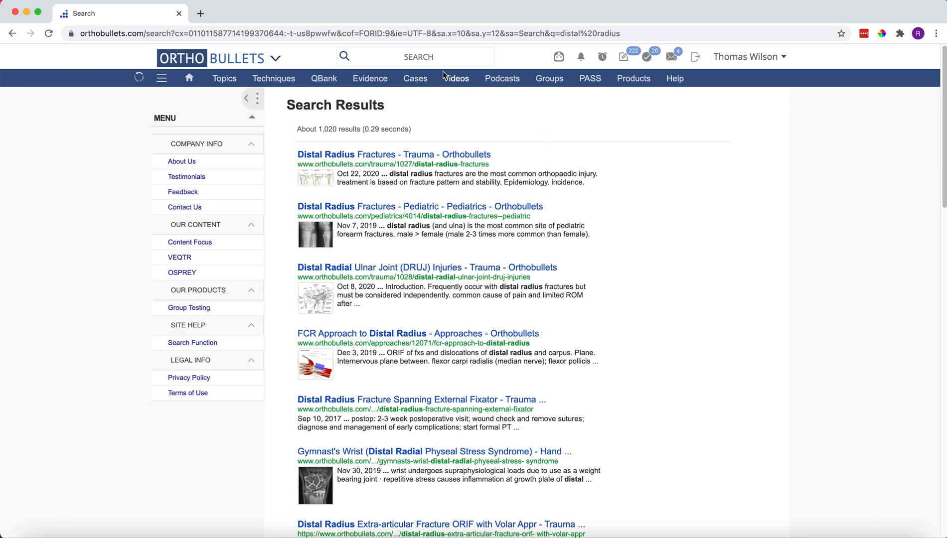
text(distal radius)
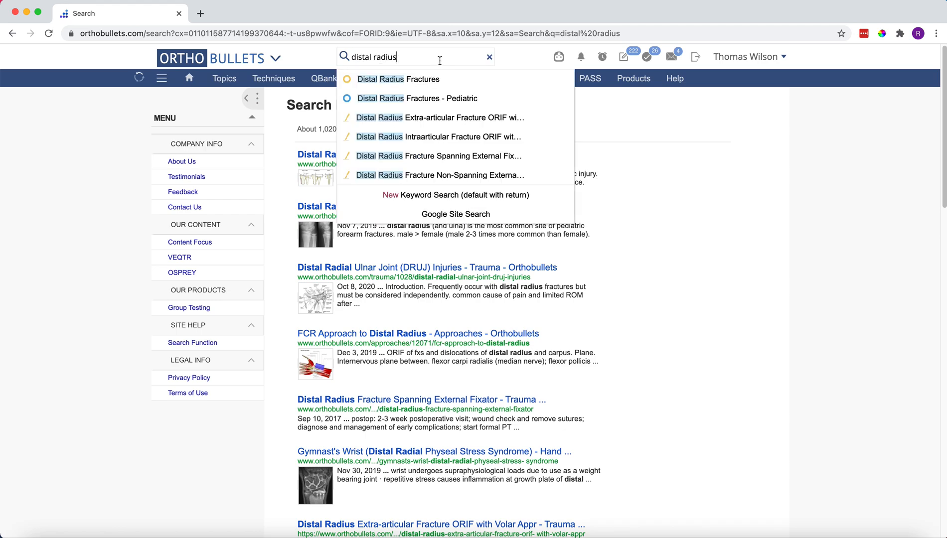
mouse_move(411, 98)
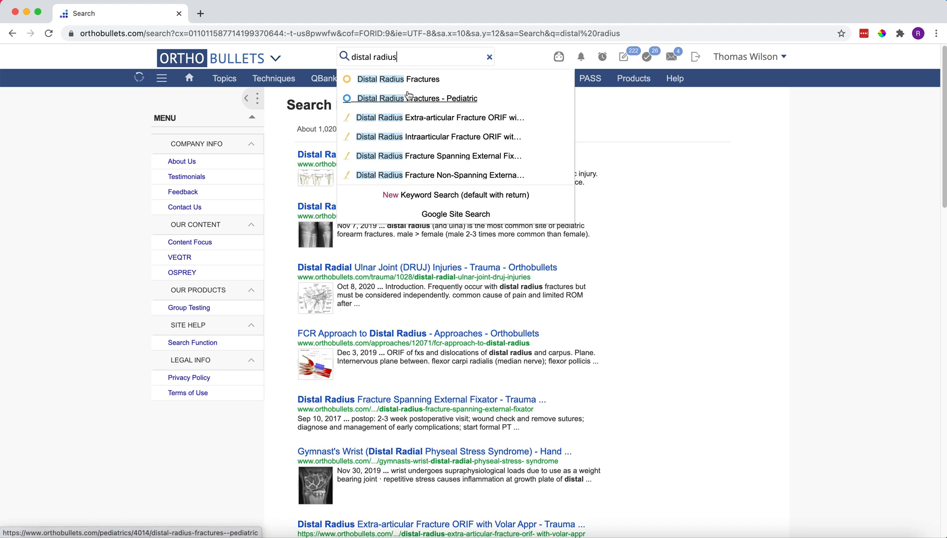
mouse_move(396, 159)
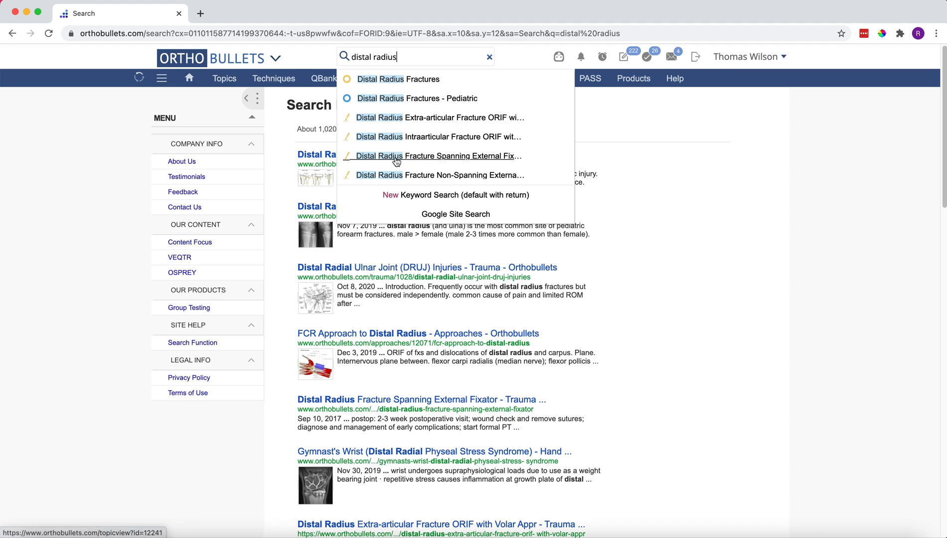
mouse_move(450, 200)
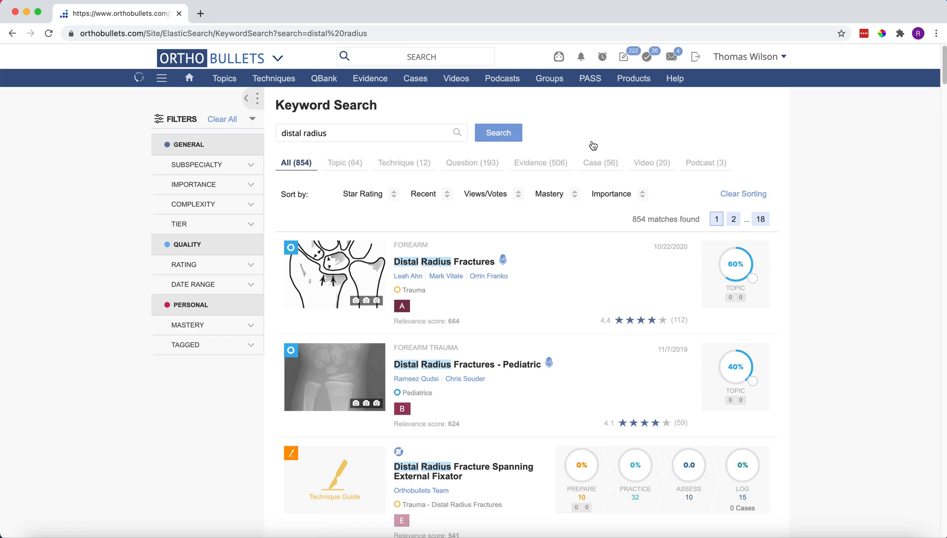
mouse_move(593, 144)
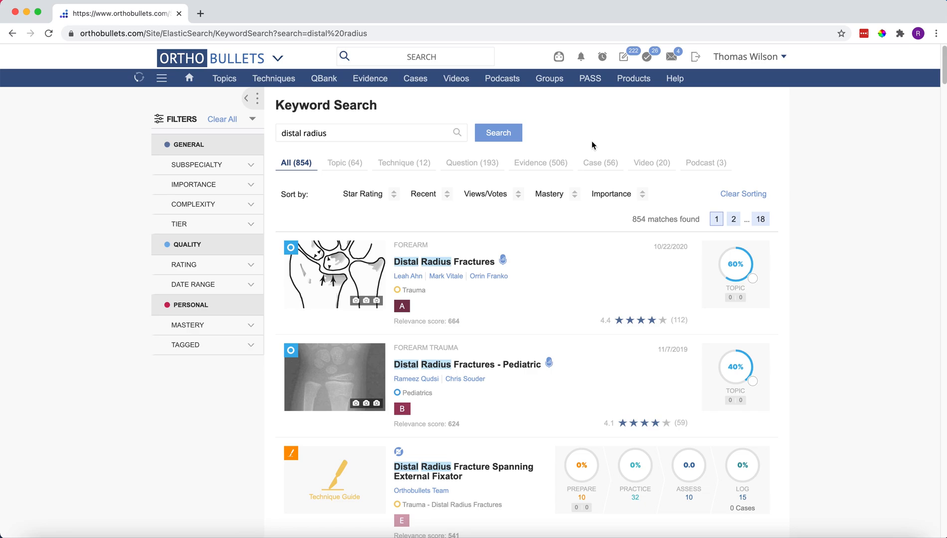
mouse_move(597, 168)
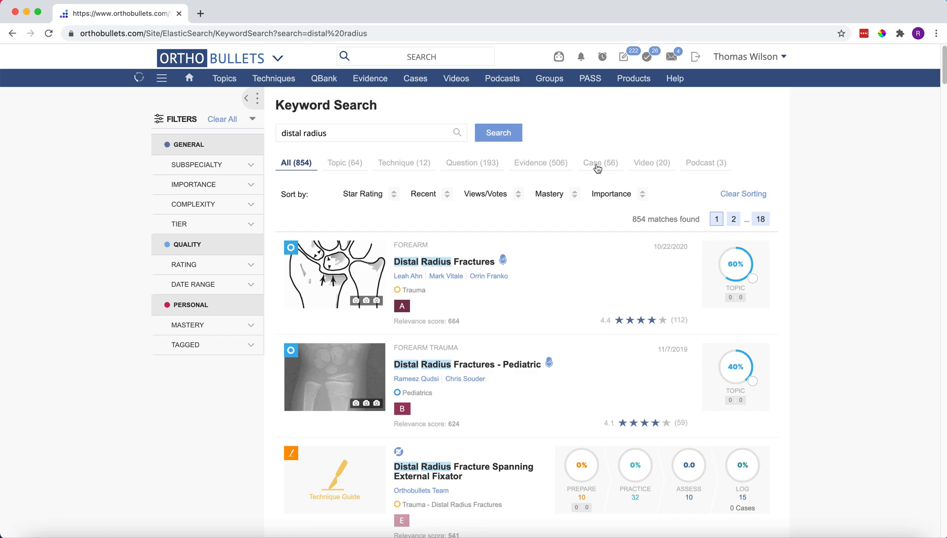
Step: Show the 56 distal radius cases and apply a Critical and Essential importance filter
click(598, 163)
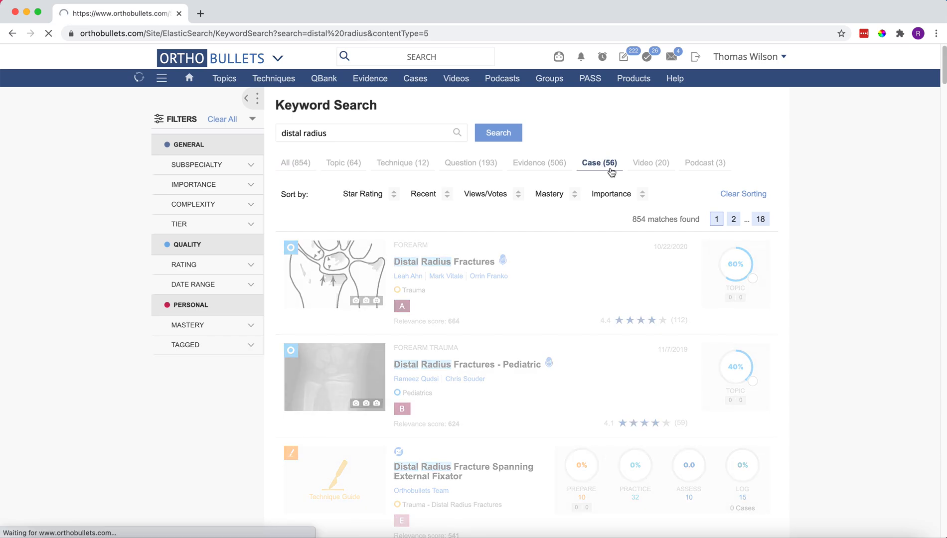
click(598, 163)
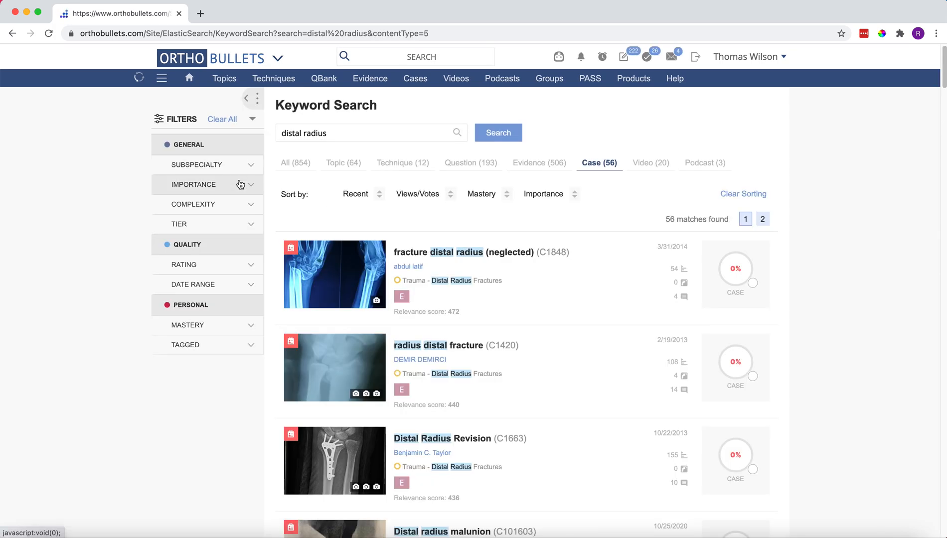
click(193, 184)
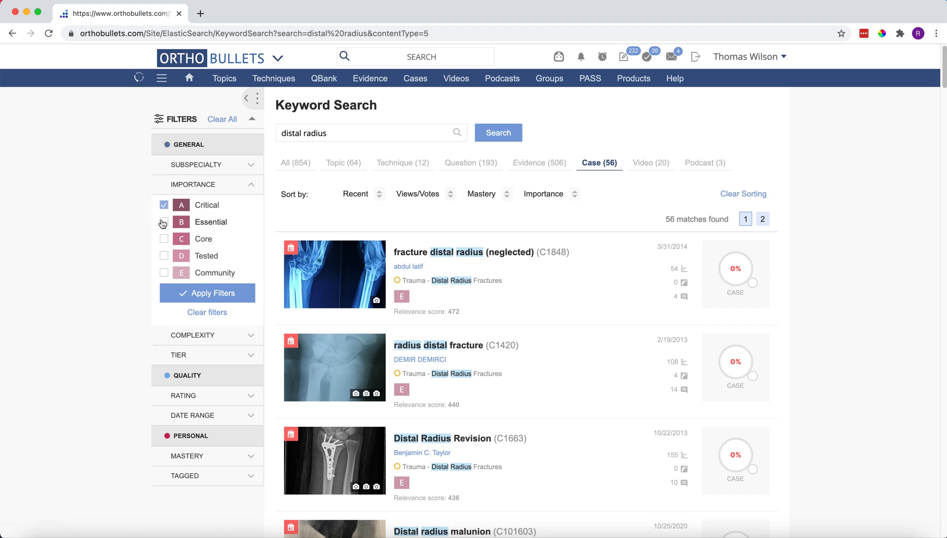
click(163, 222)
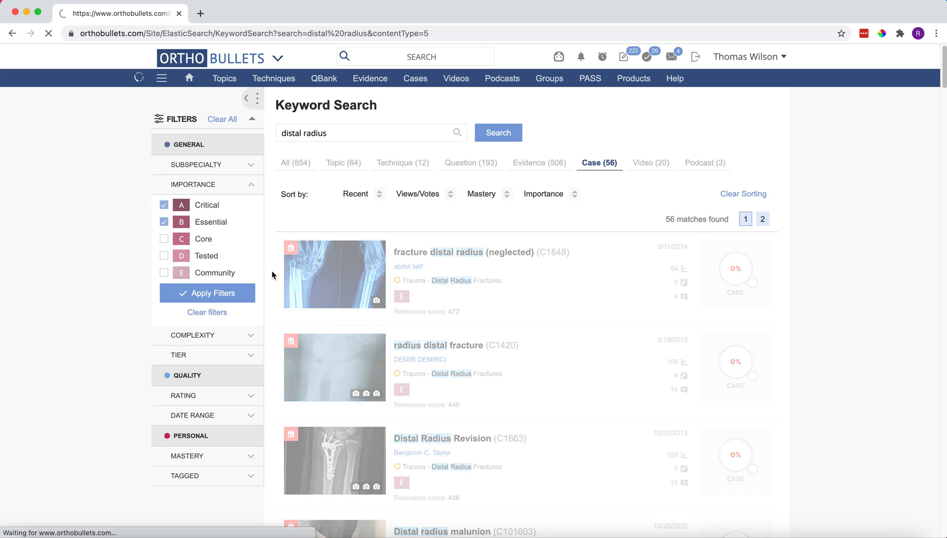
click(208, 293)
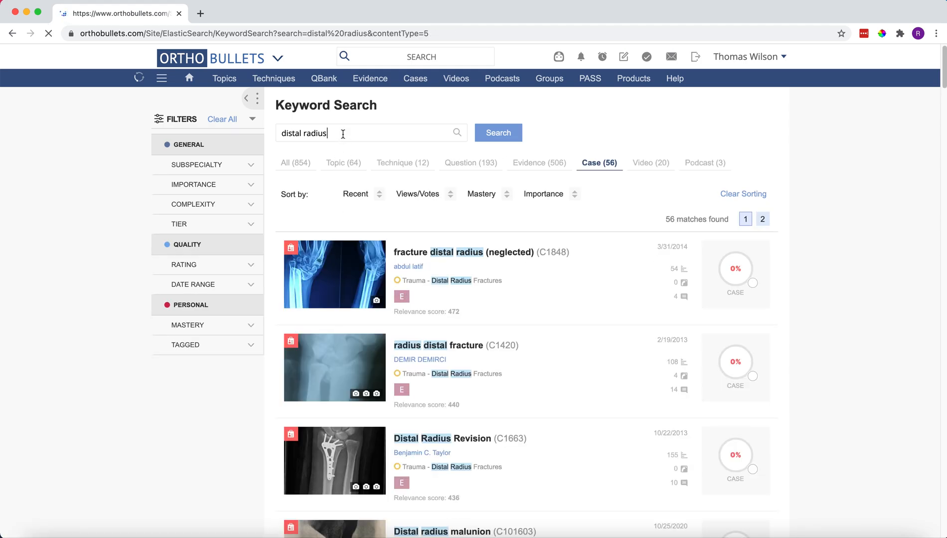
Step: Search for "radius" and show only topic results
text(radius)
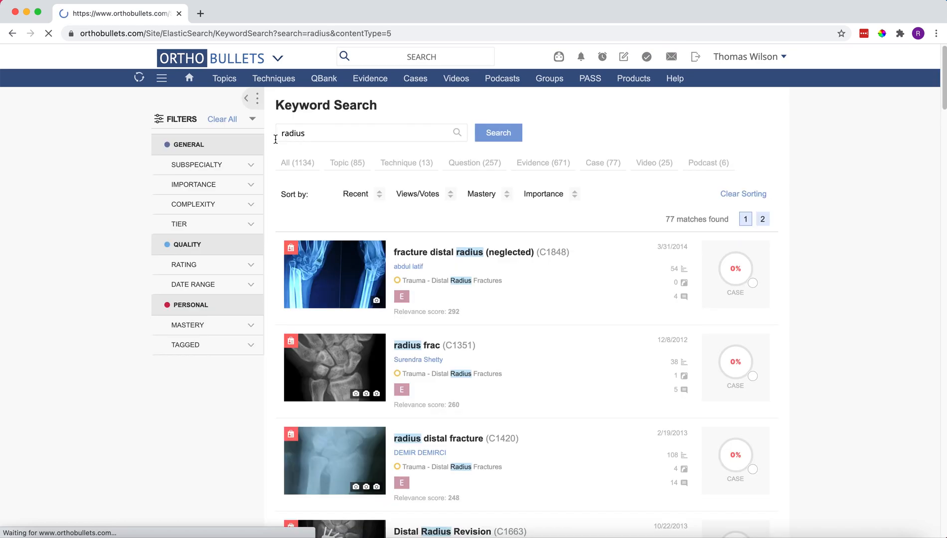
click(347, 163)
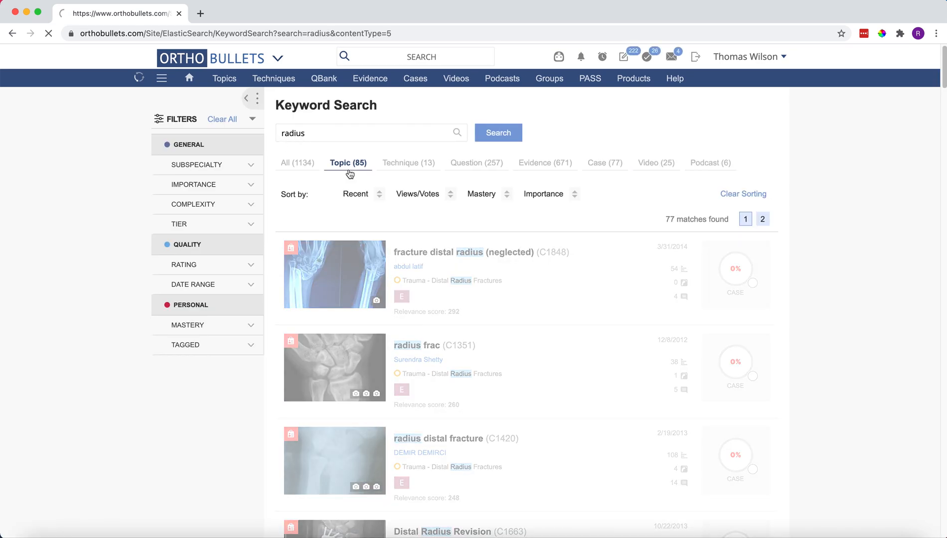
click(347, 162)
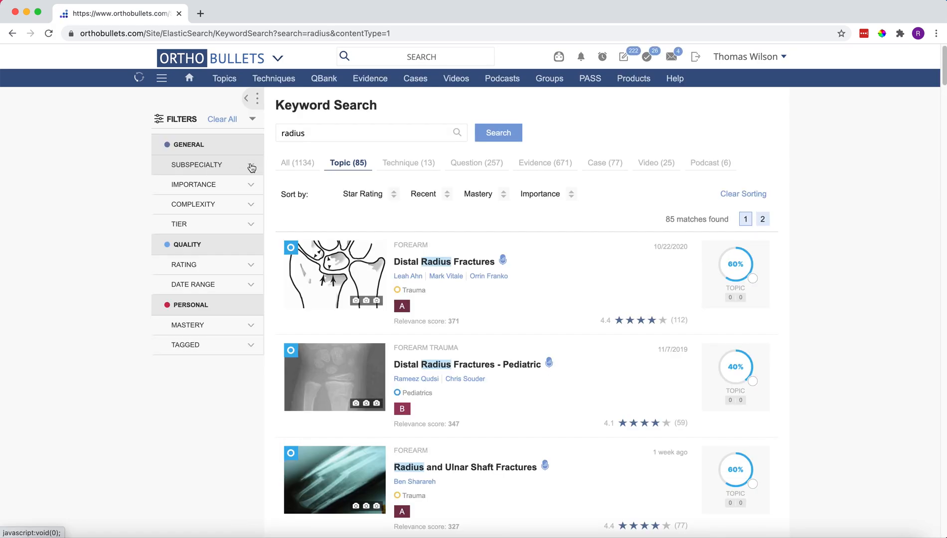
Step: Limit the radius topics to the Trauma subspecialty, leaving 13 matches
click(195, 164)
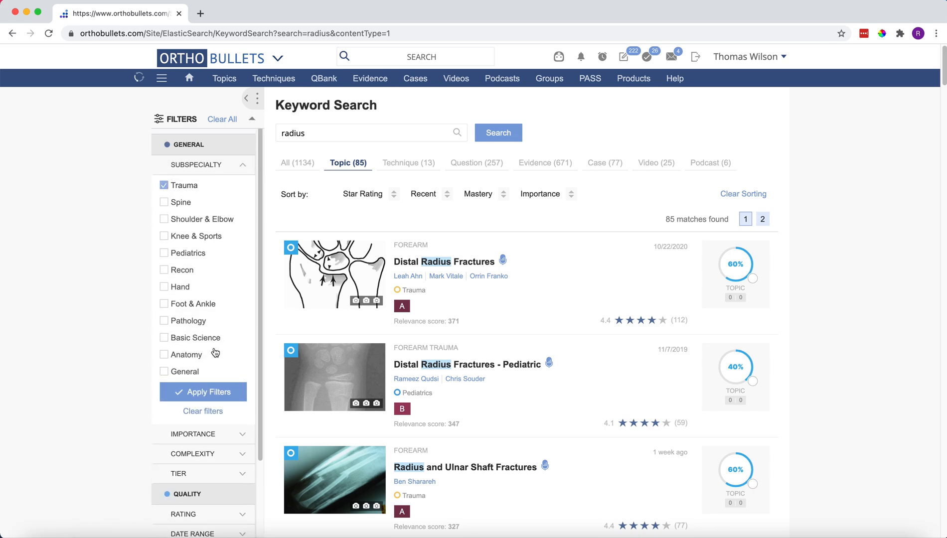
click(203, 391)
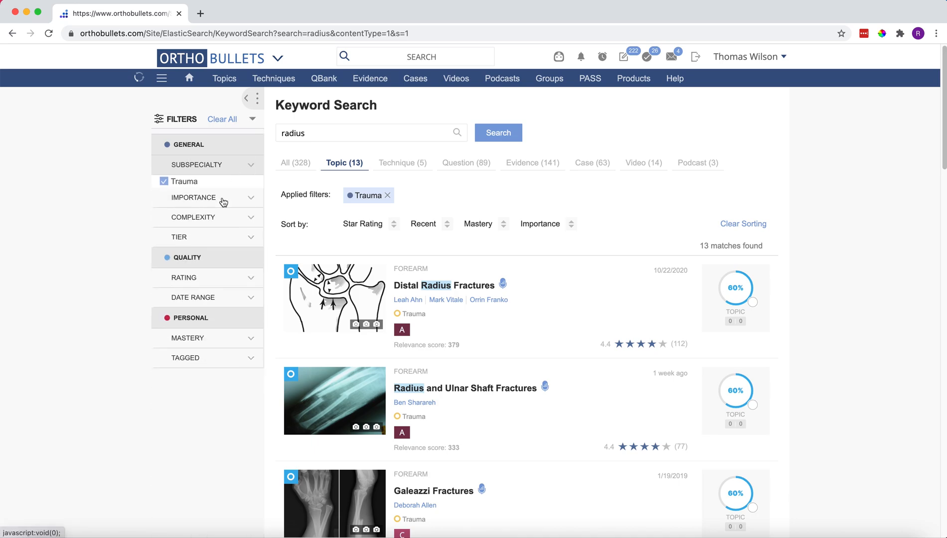
click(193, 198)
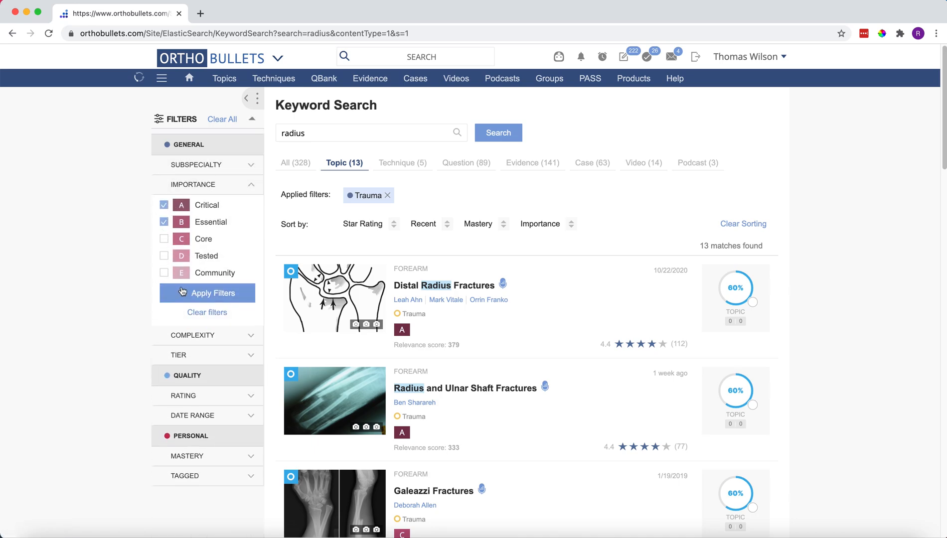
click(208, 293)
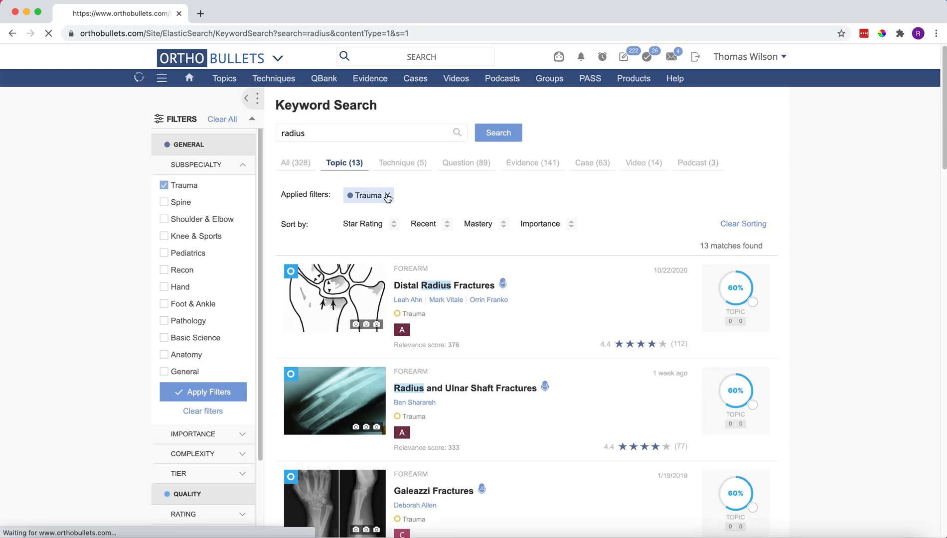
Step: Remove the Trauma filter to restore all 85 radius topics and expand Mastery
click(387, 195)
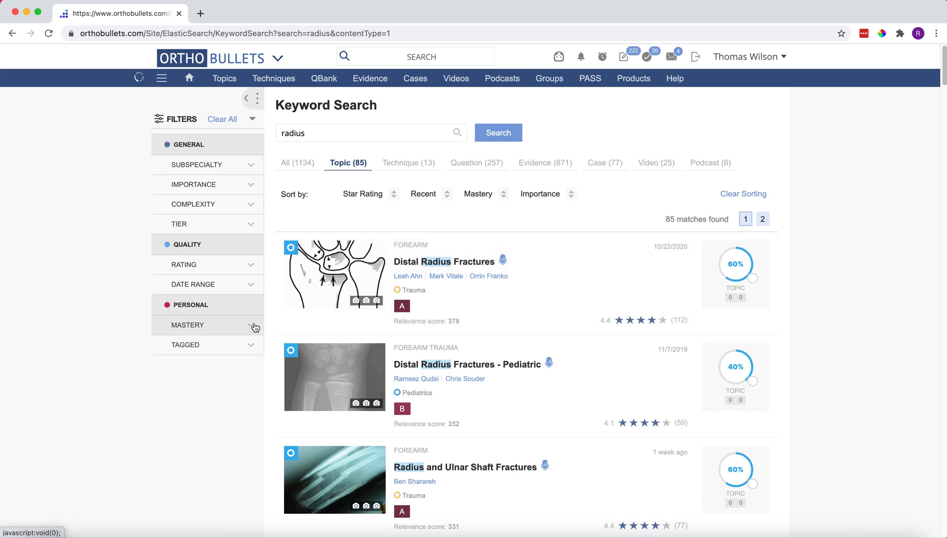
click(188, 325)
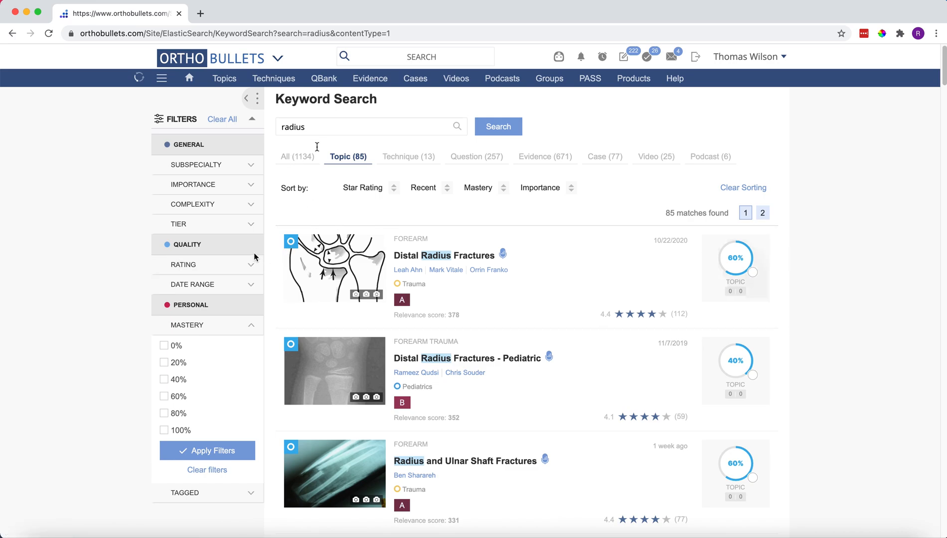
Step: Filter radius results to complexity Levels 1 and 2
click(192, 204)
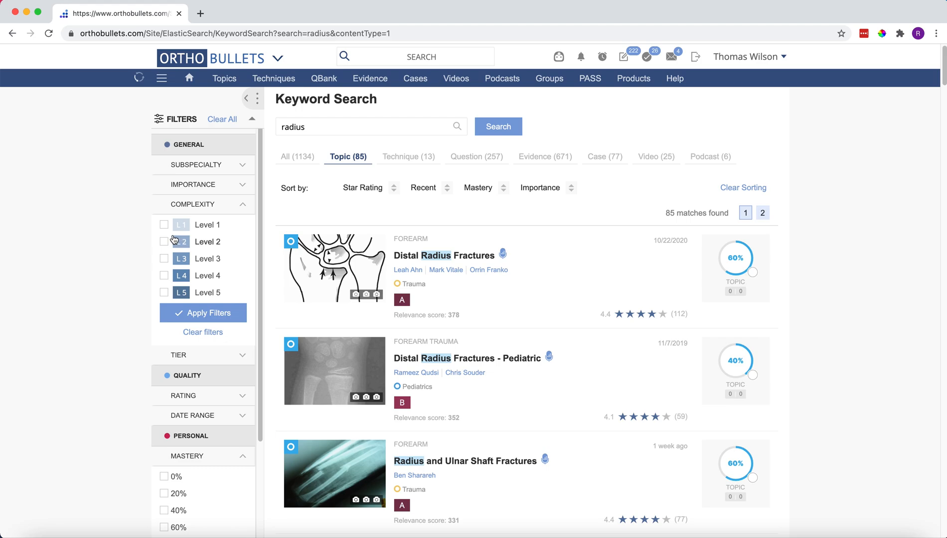
click(164, 242)
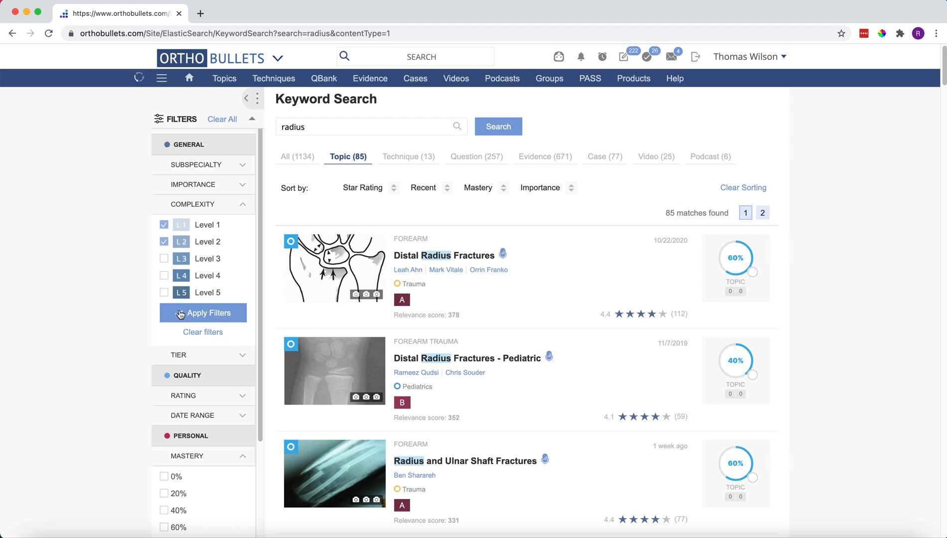
click(206, 313)
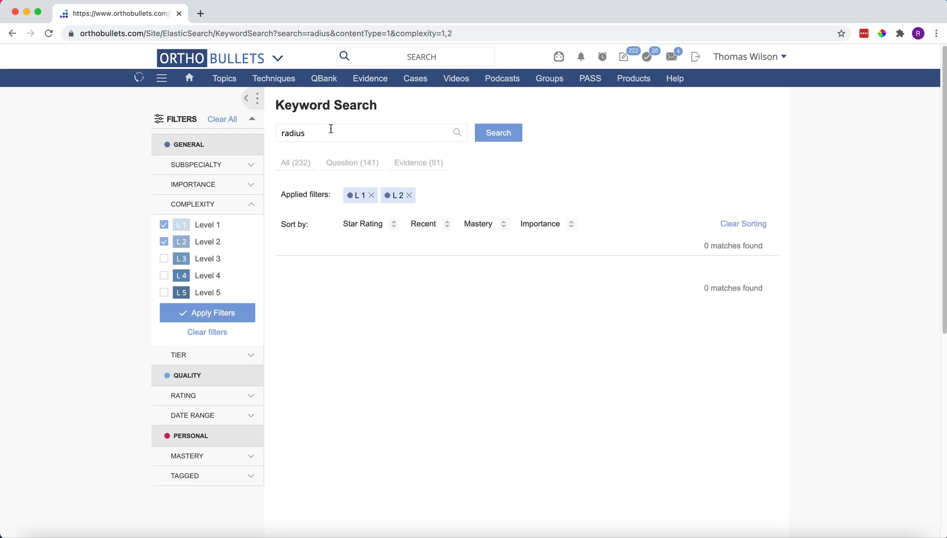
Step: Show the 141 radius questions and filter them to 0% and 20% mastery
click(352, 162)
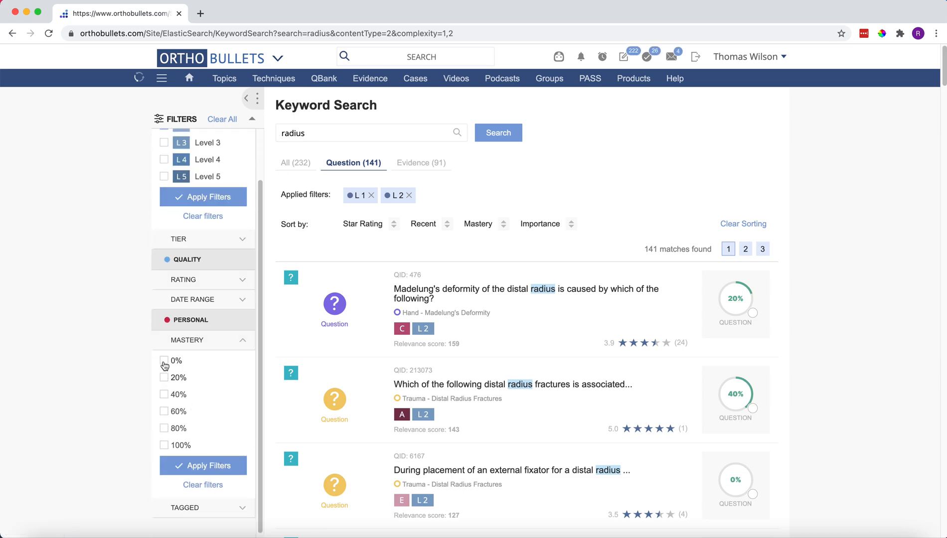
click(163, 377)
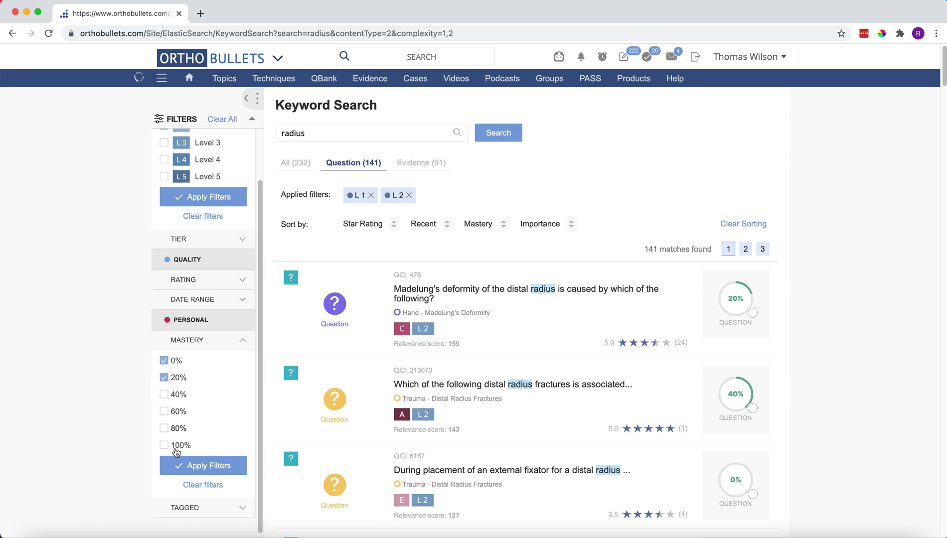
click(203, 466)
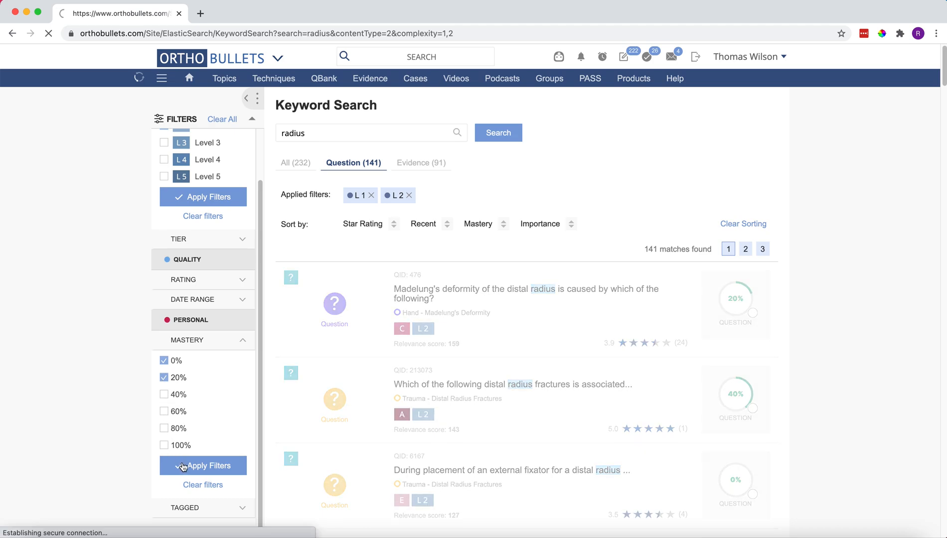
Step: View radius evidence results, then clear the search and filters to list all 23,419 evidence items
click(204, 466)
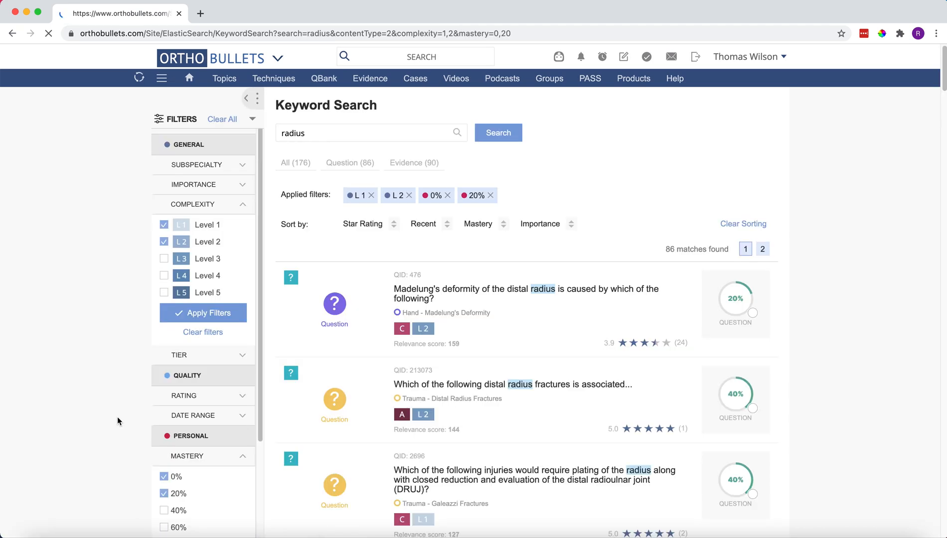
click(350, 164)
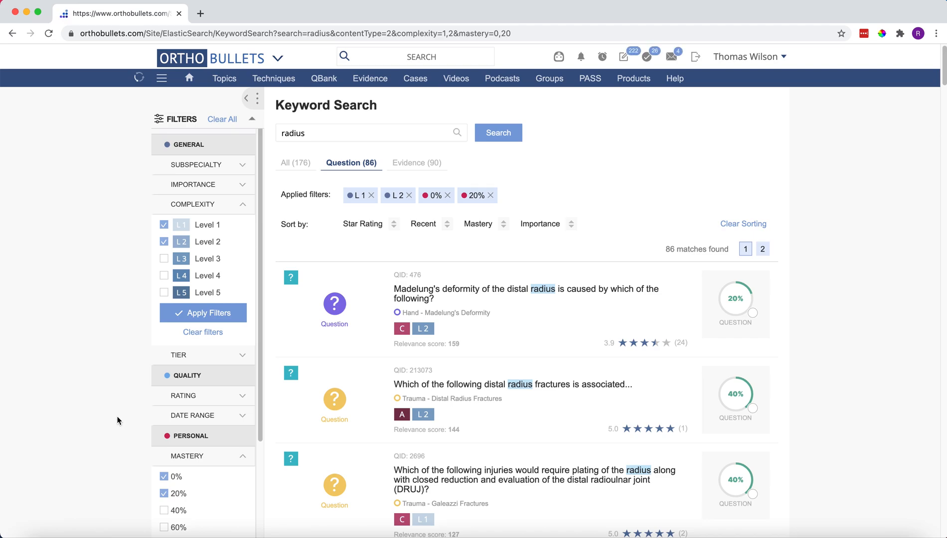
click(415, 162)
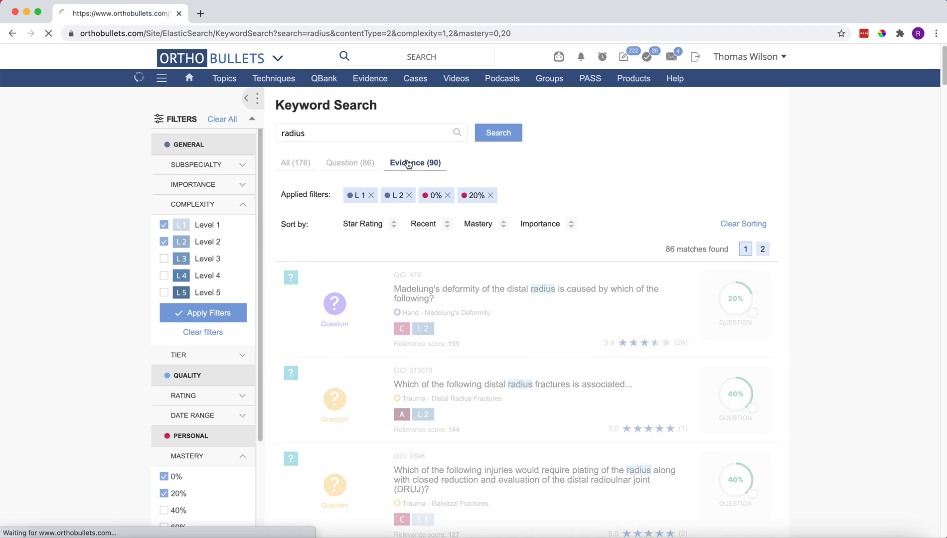
click(415, 163)
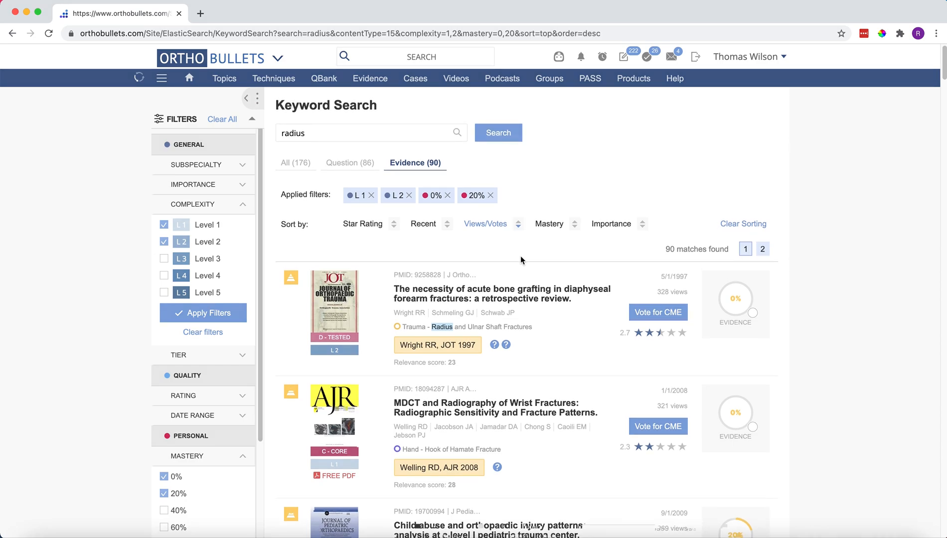
click(372, 196)
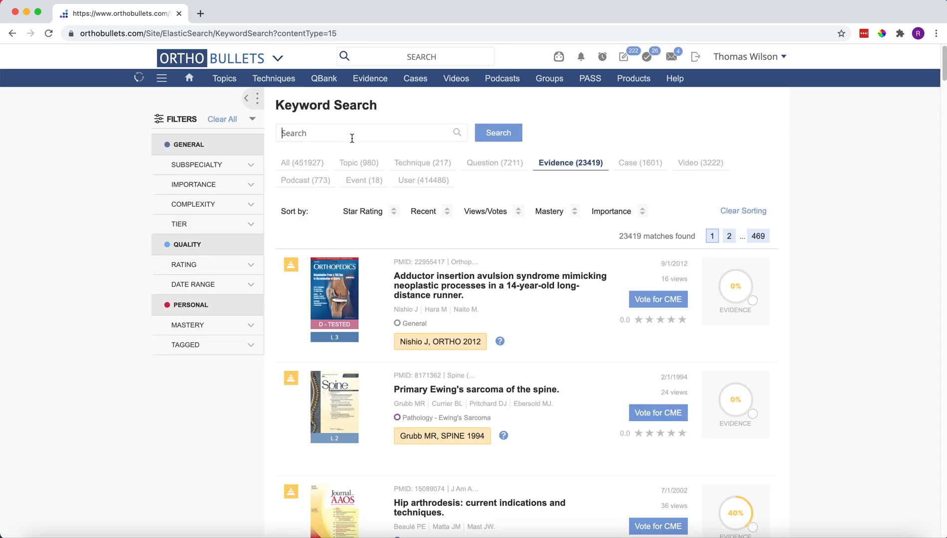
Step: Search for "distal radius" and show only the 20 matching videos
text(distal raid)
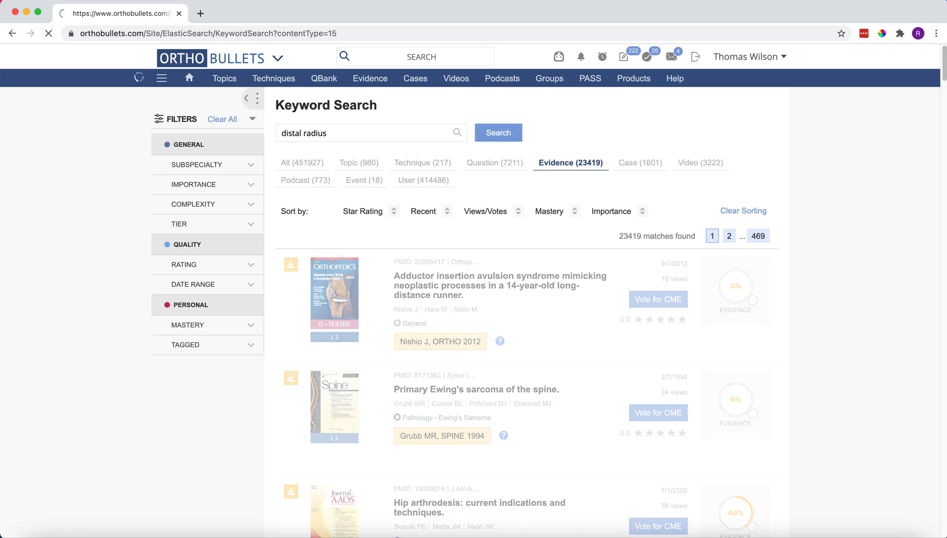
click(498, 133)
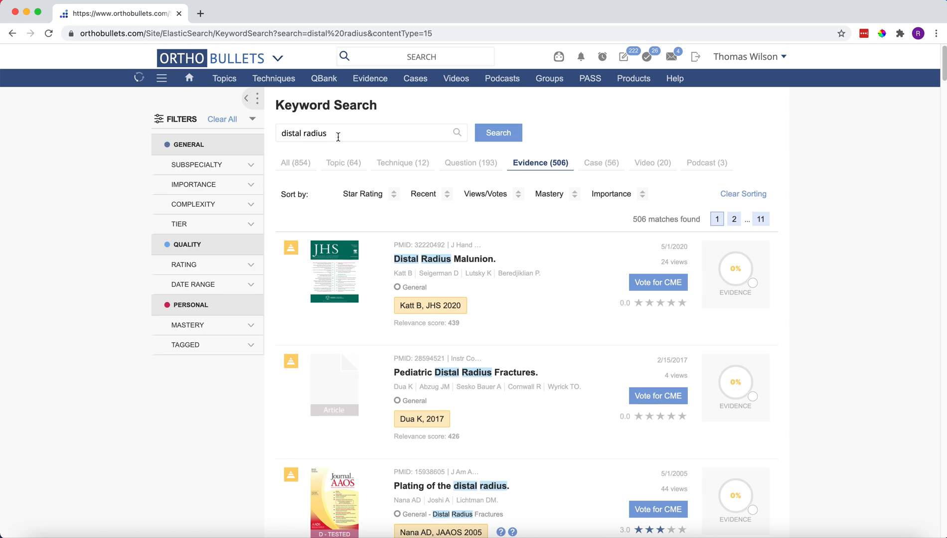
click(648, 163)
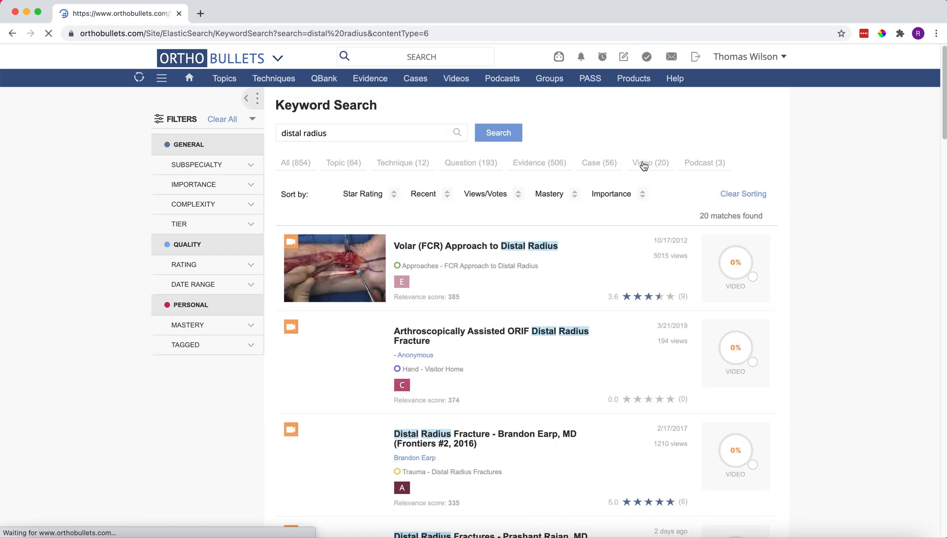
click(651, 163)
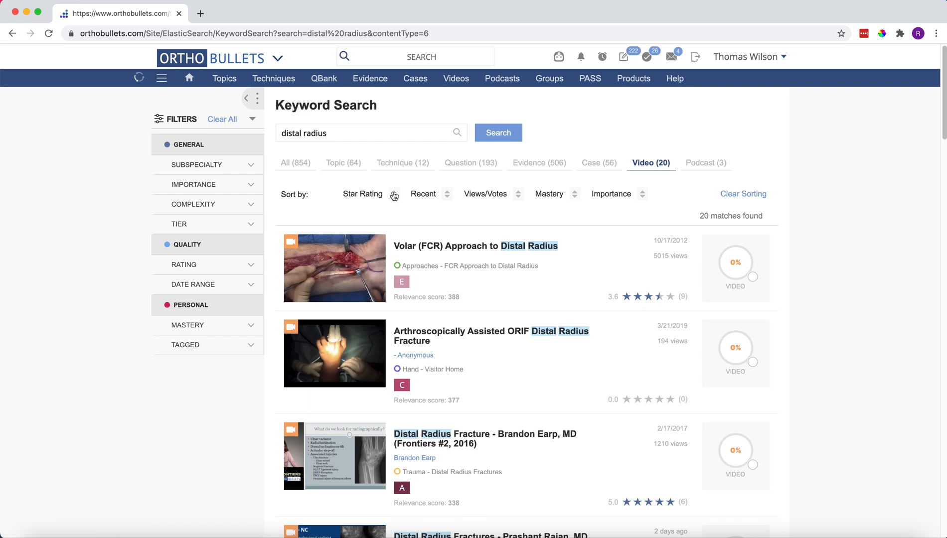
Step: Sort the distal radius videos by star rating, top-rated first
click(363, 195)
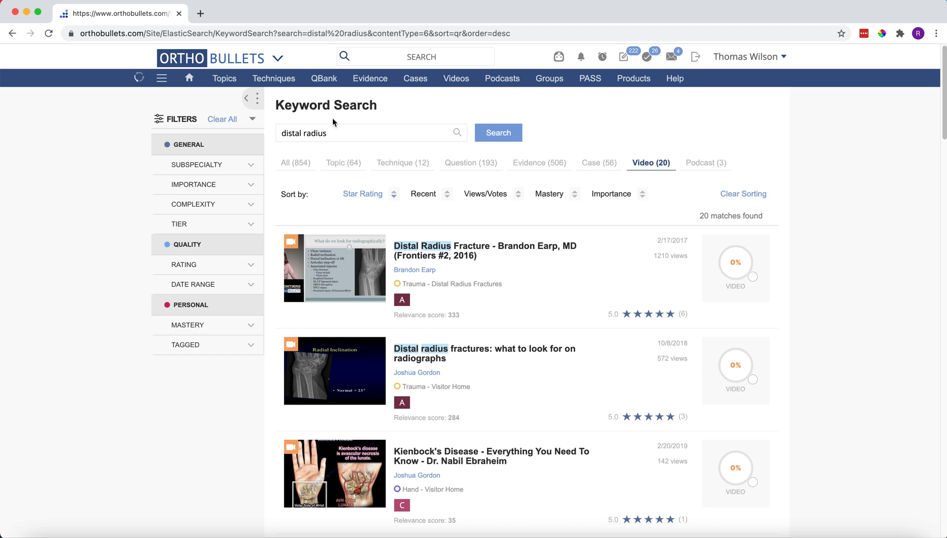
click(324, 78)
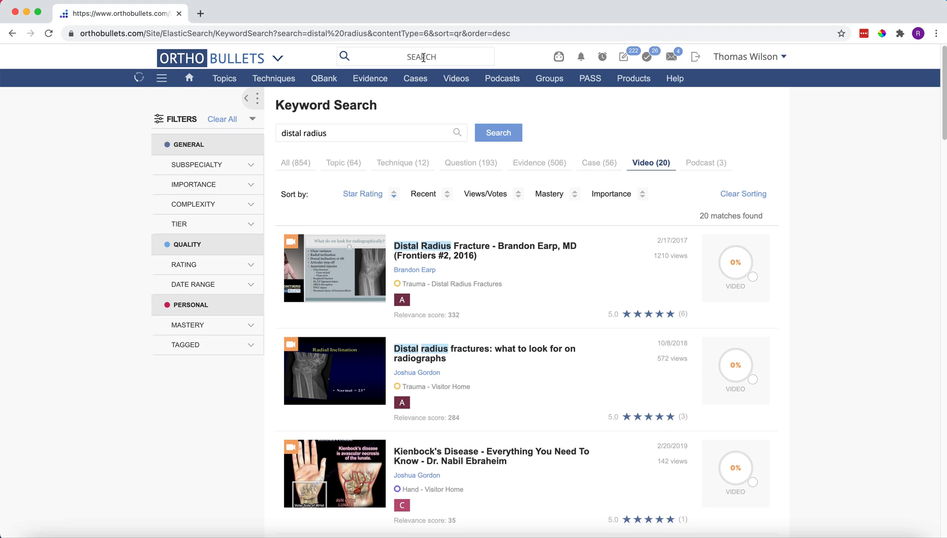
Step: Search for "juvenile rheumatoid" and scroll through the 49 mixed results
text(juvenile rheumatoid)
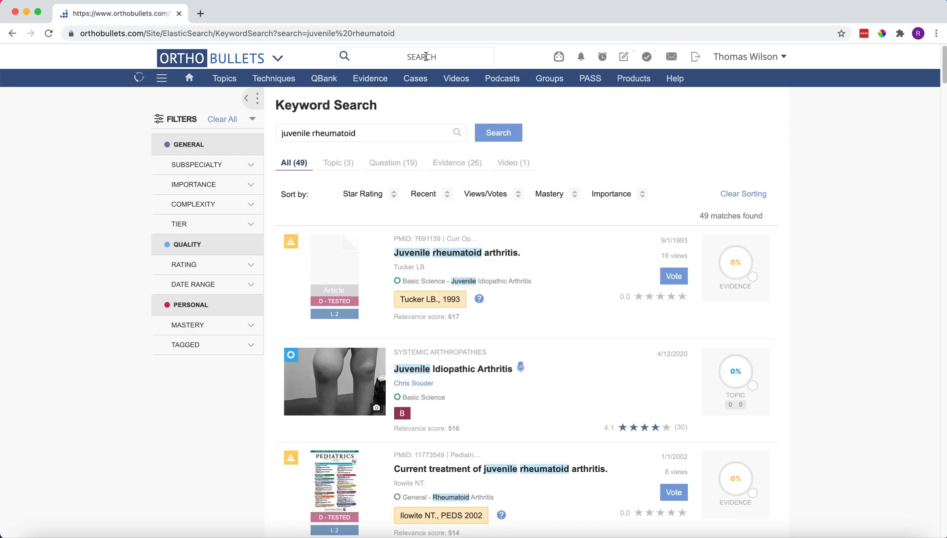
scroll(down, 3)
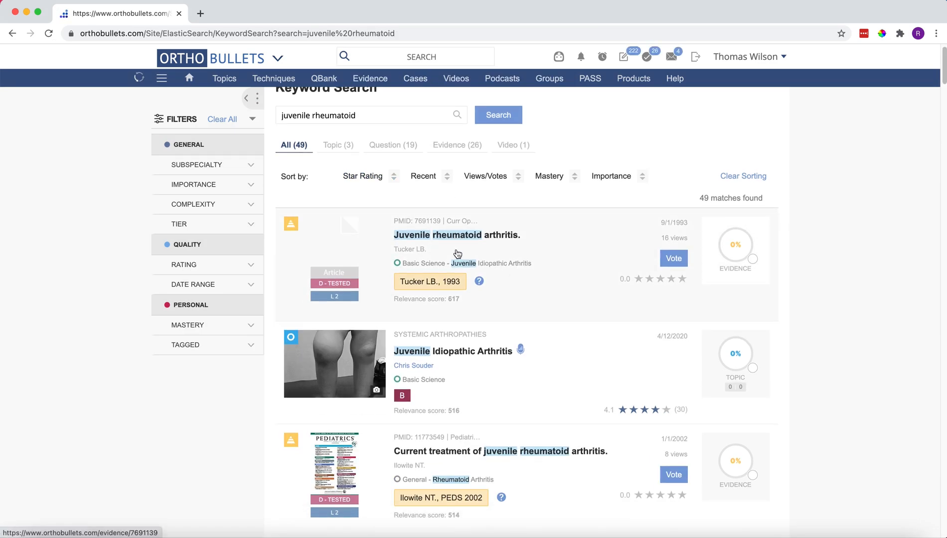
scroll(down, 3)
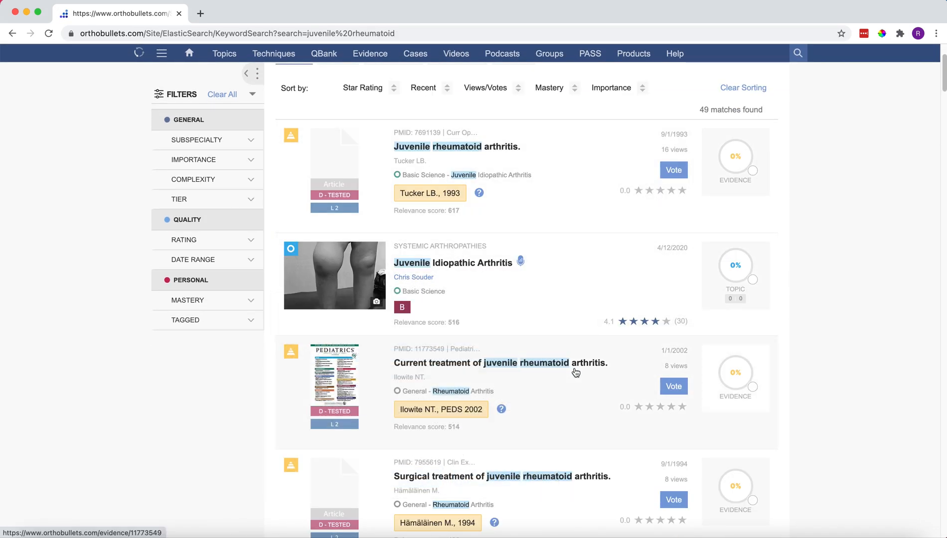
scroll(down, 3)
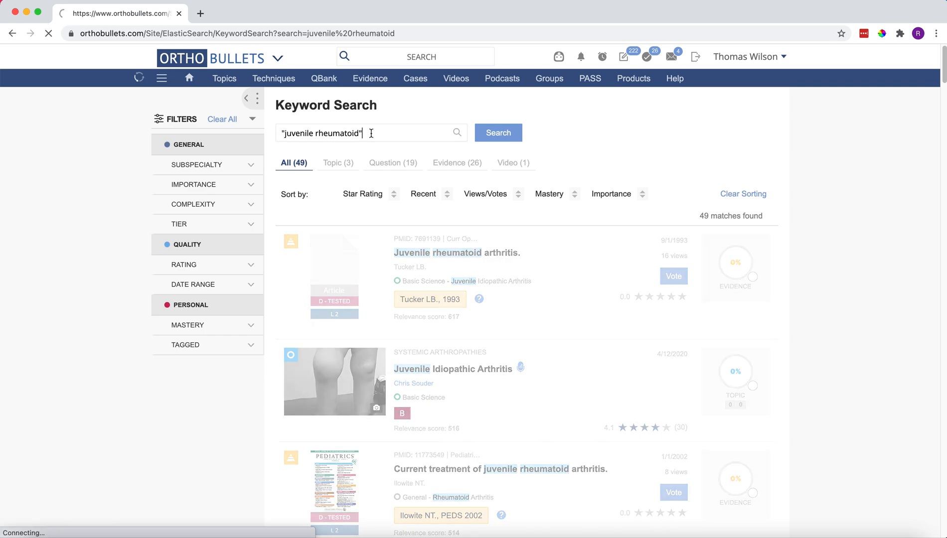
Step: Rerun the search as the exact phrase "juvenile rheumatoid" and review the 33 matches
click(498, 133)
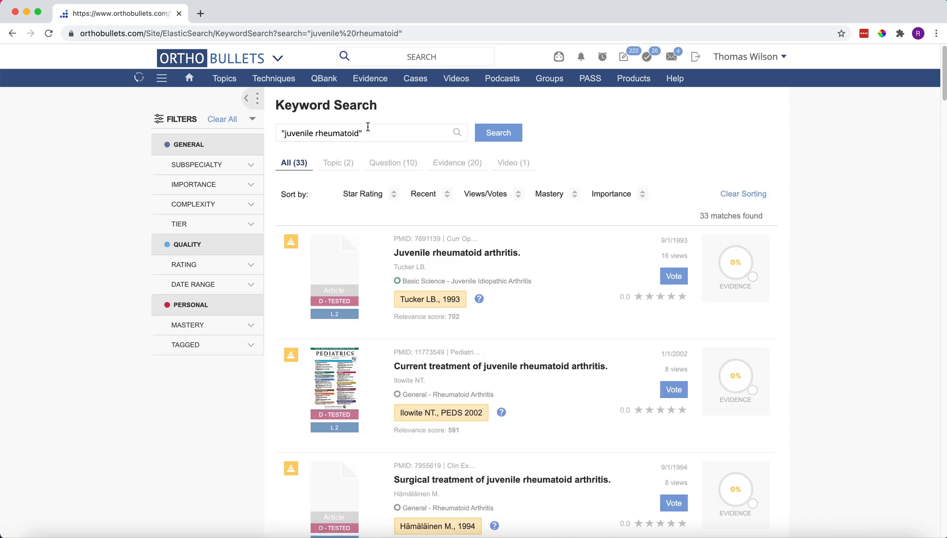
scroll(down, 3)
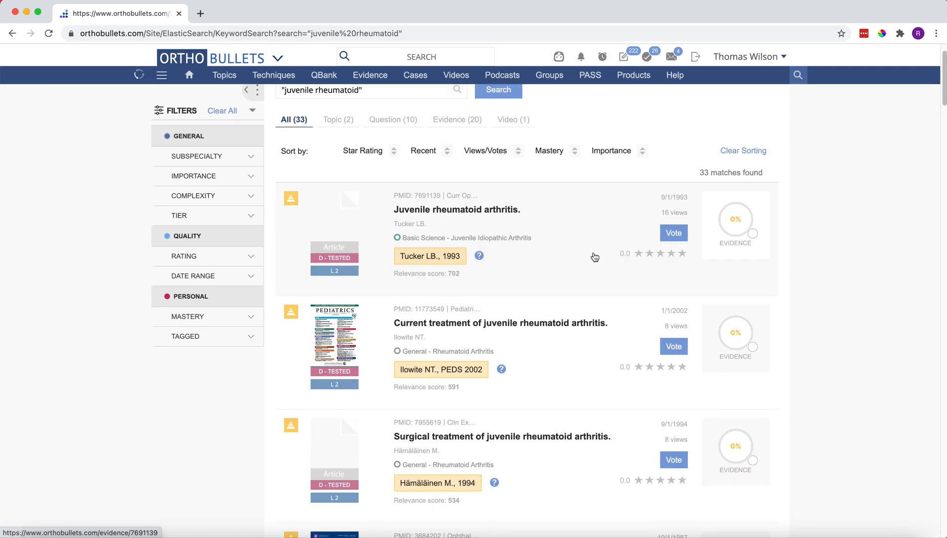
scroll(down, 3)
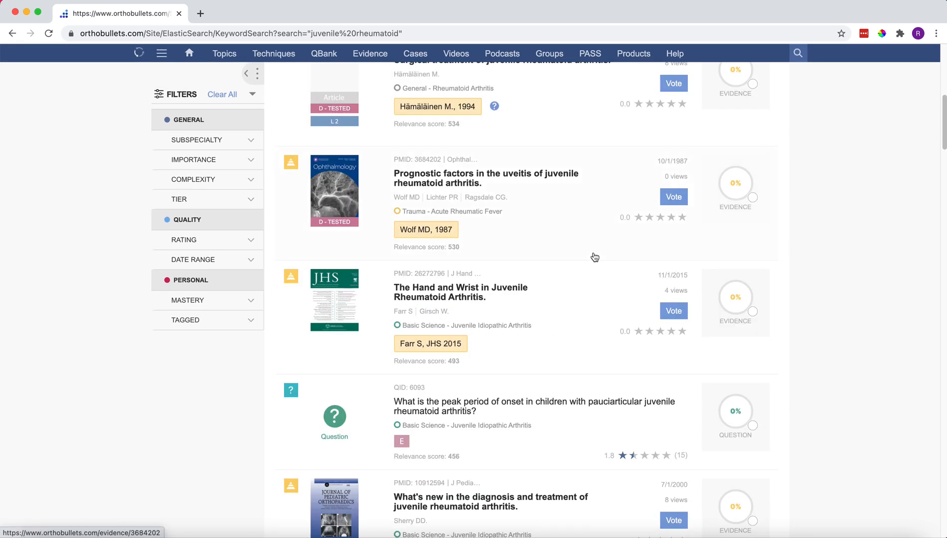
scroll(up, 3)
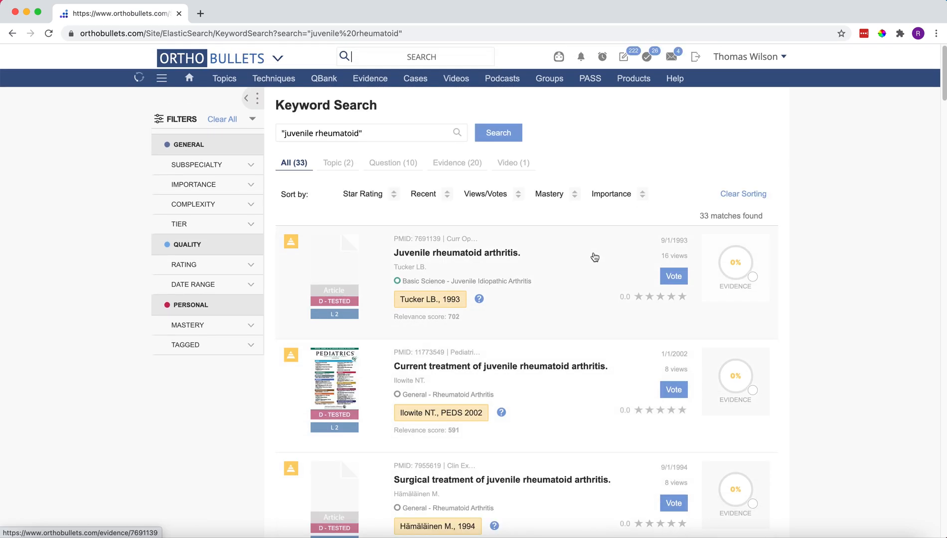
mouse_move(557, 154)
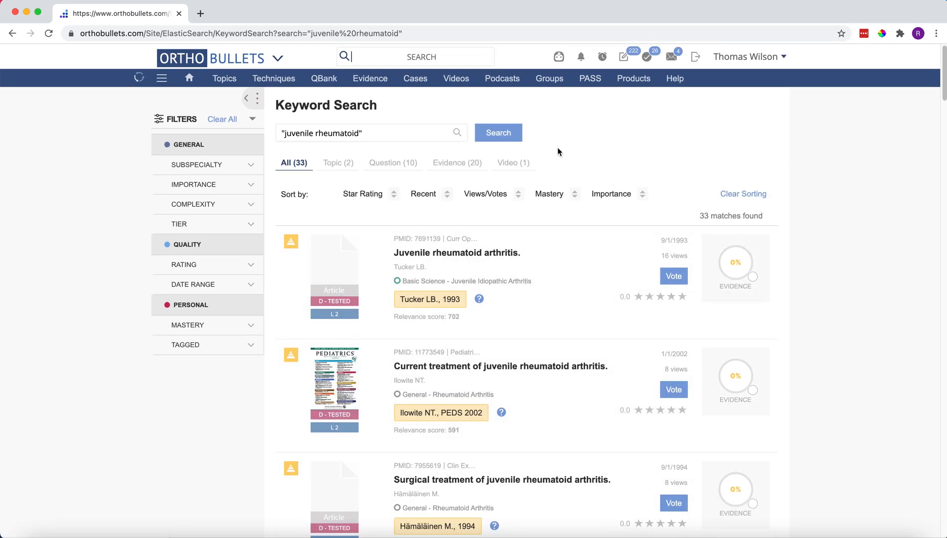
text(d)
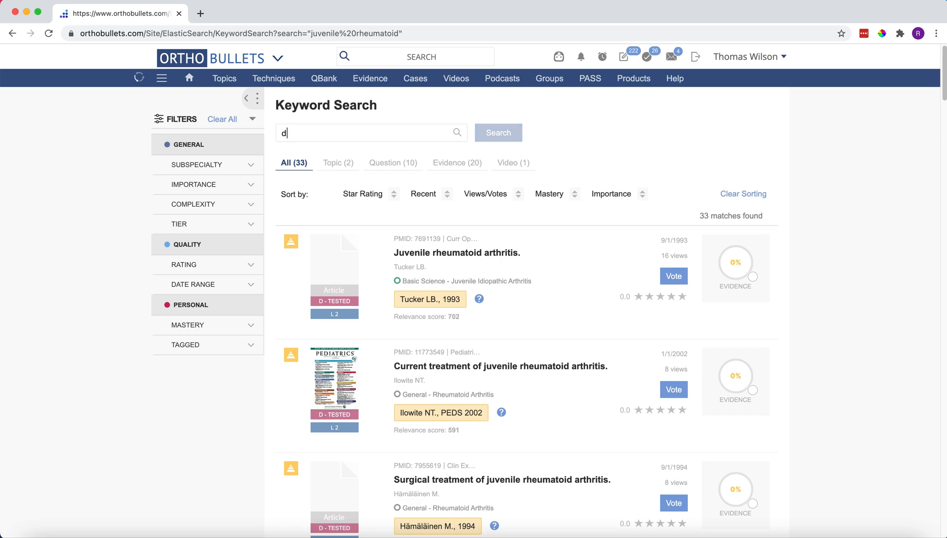
text(derek moore)
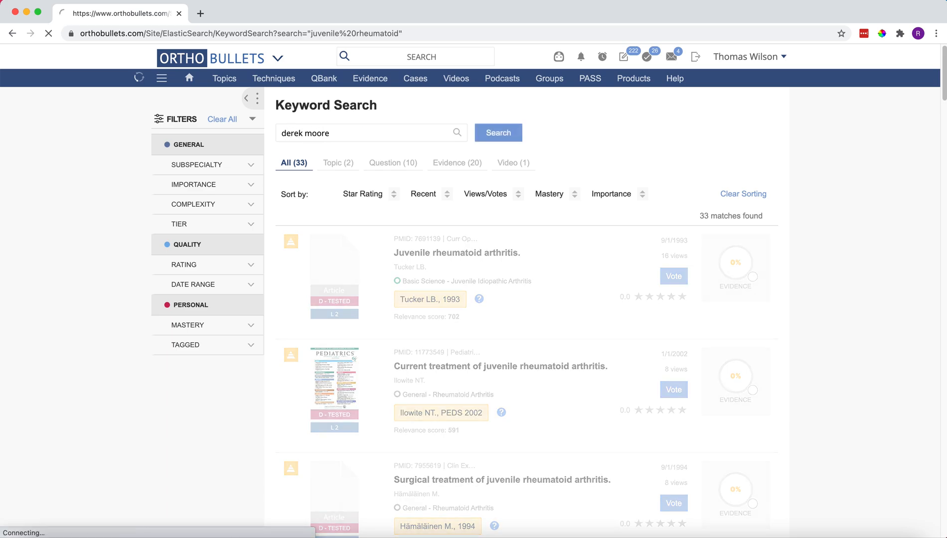
click(498, 132)
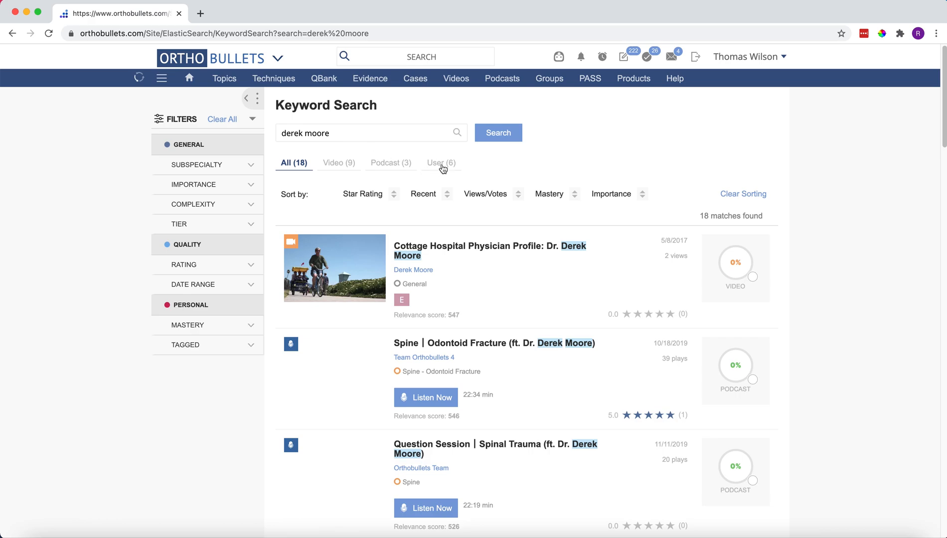
click(440, 163)
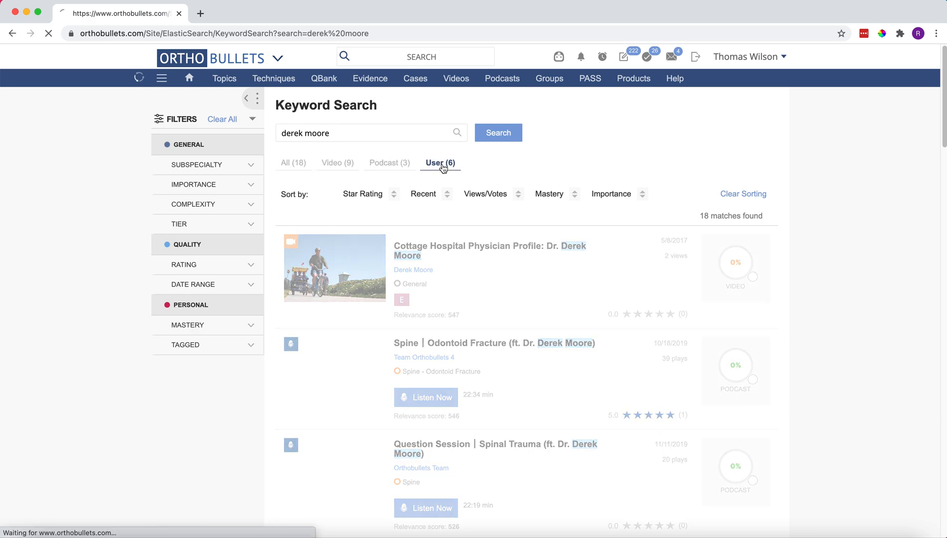
click(440, 163)
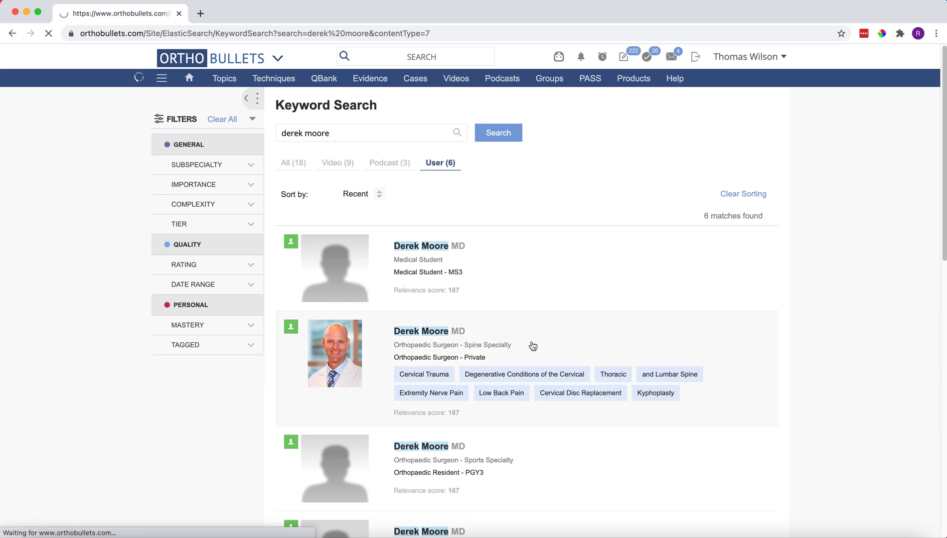
click(428, 331)
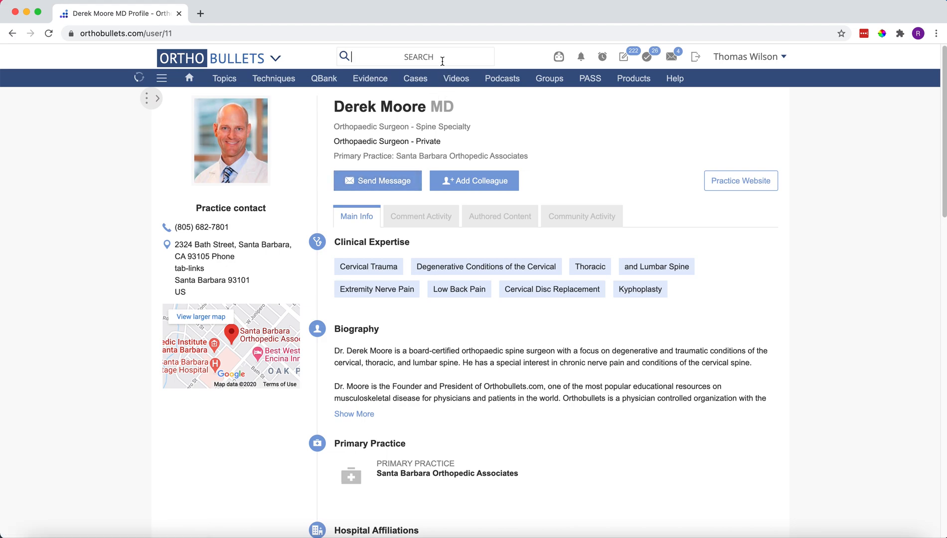
Step: Search 'trauma' and filter to the Event tab, showing Current Solutions in Orthopaedic Trauma and OTFC
text(trauma)
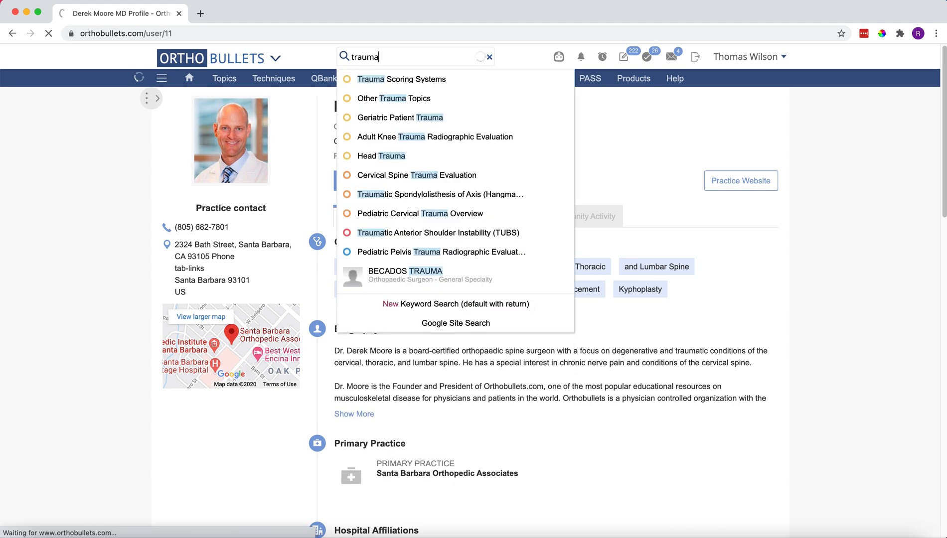
key(enter)
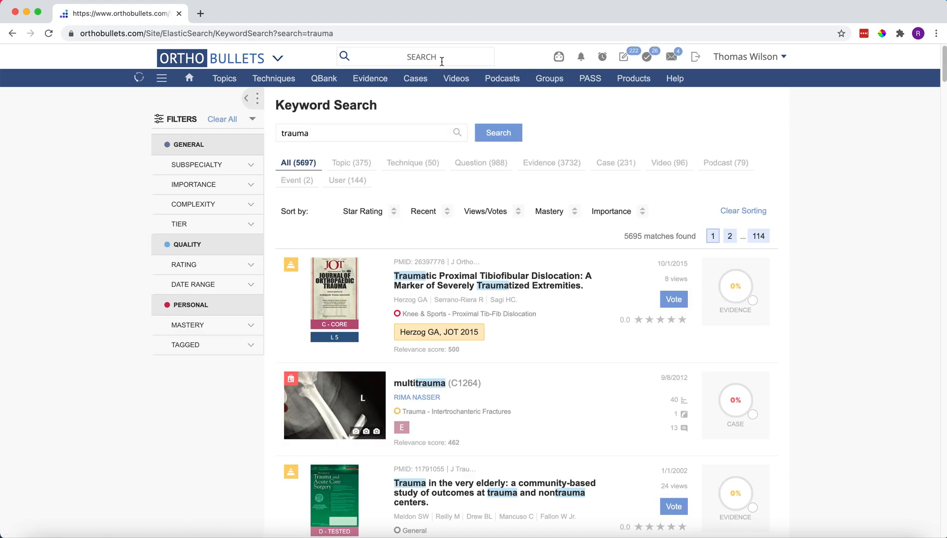
click(296, 180)
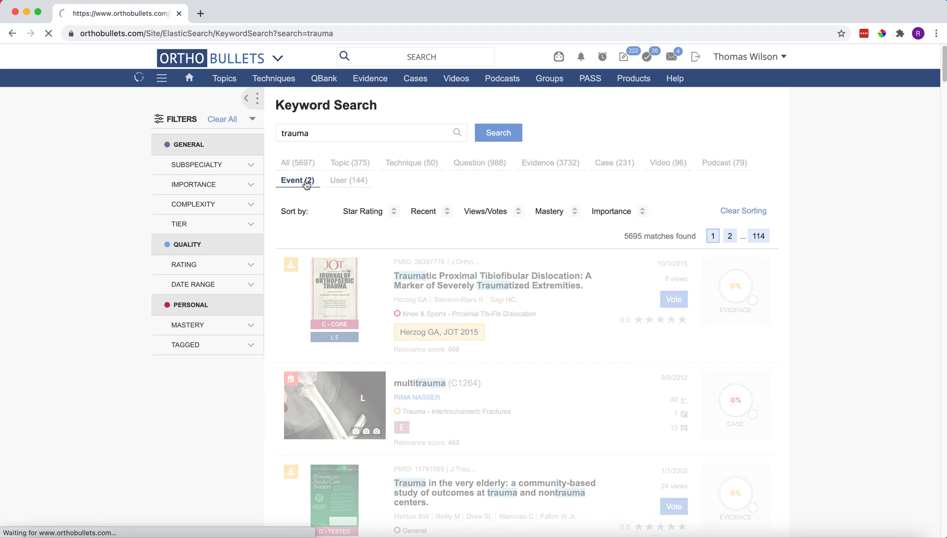
click(297, 180)
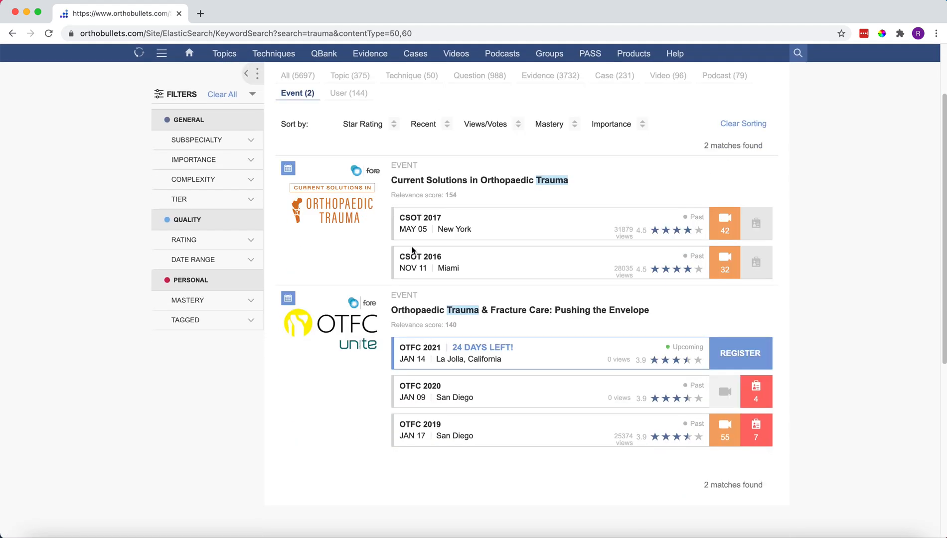